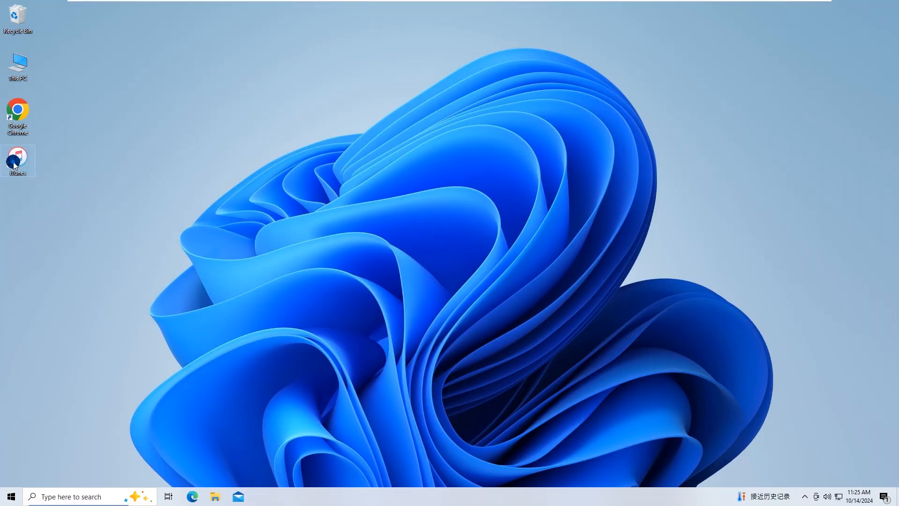
# - Launch iTunes from the desktop shortcut, landing on the empty Music library's Albums view
pyautogui.doubleClick(17, 159)
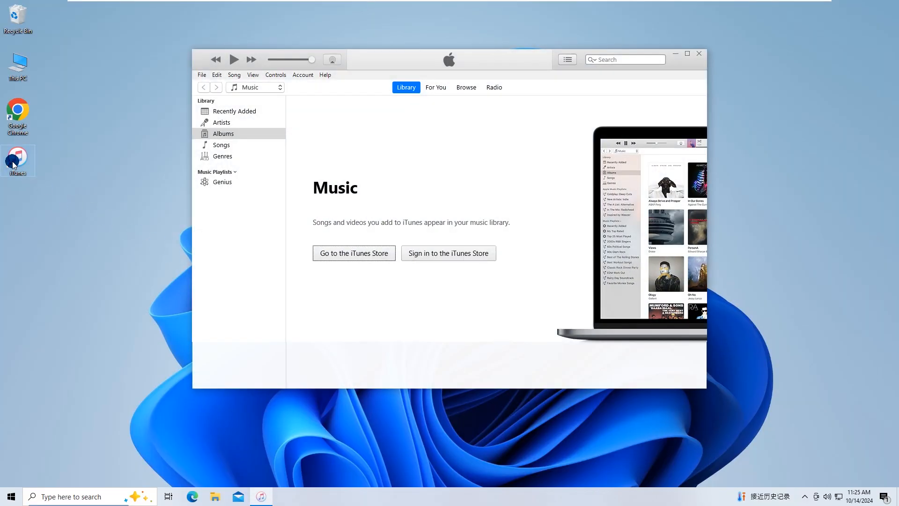